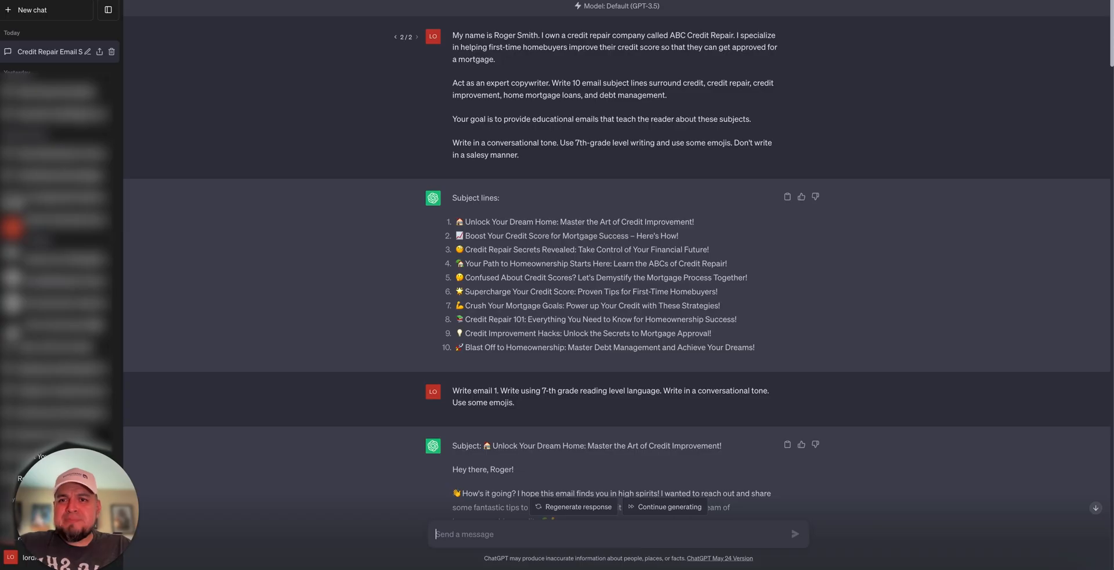
{"action": "mouse_move", "coordinate": [764, 252]}
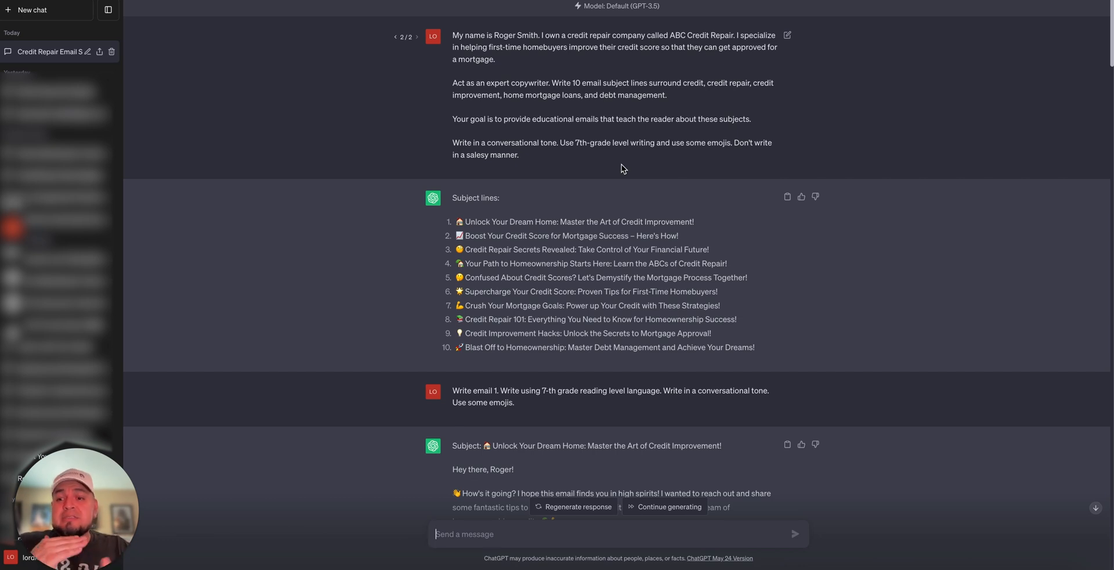
{"action": "mouse_move", "coordinate": [556, 244]}
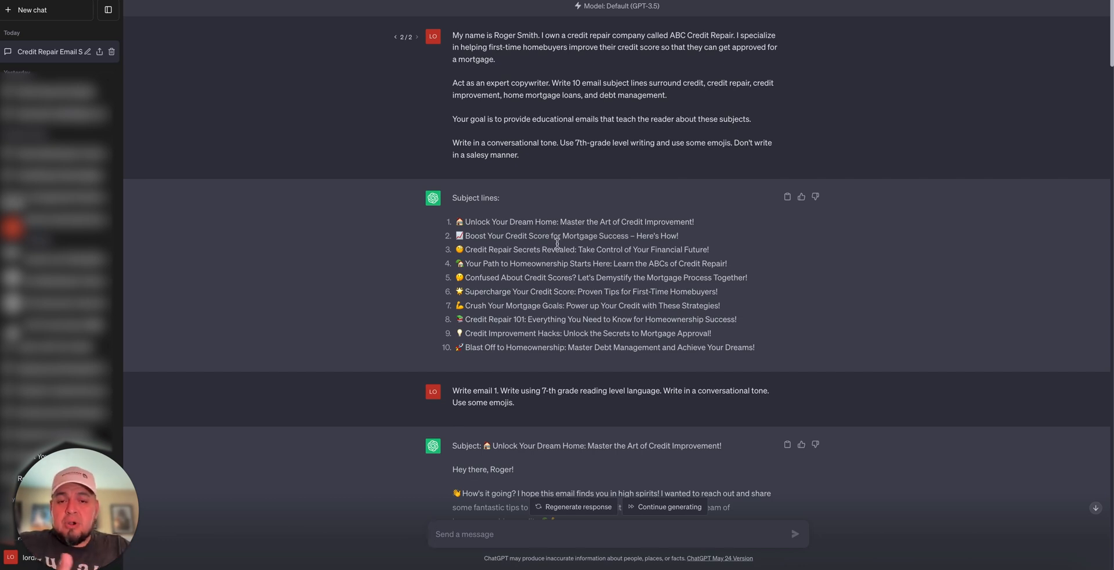
Highlight the ten generated subject lines, deselect them, and scroll onward
{"action": "left_click_drag", "start_coordinate": [458, 222], "coordinate": [754, 347]}
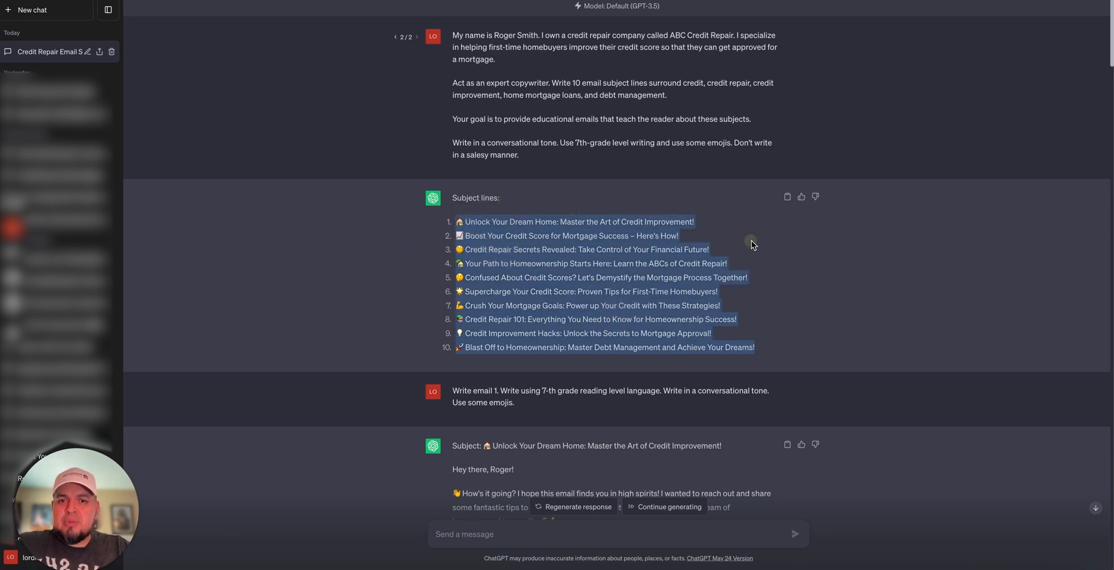
{"action": "left_click", "coordinate": [791, 256]}
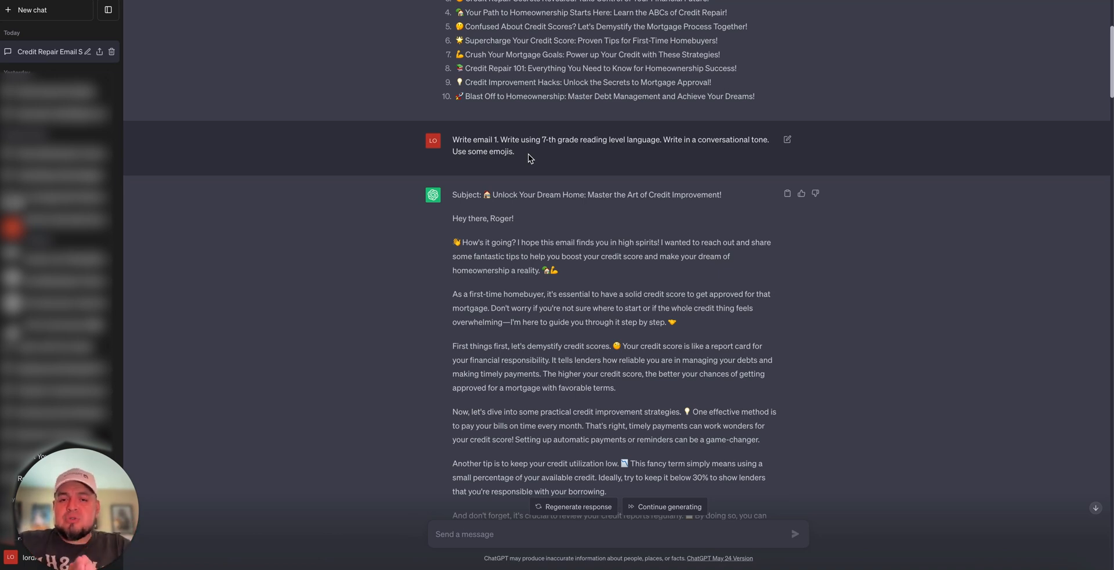
{"action": "scroll", "scroll_direction": "down", "scroll_amount": 3}
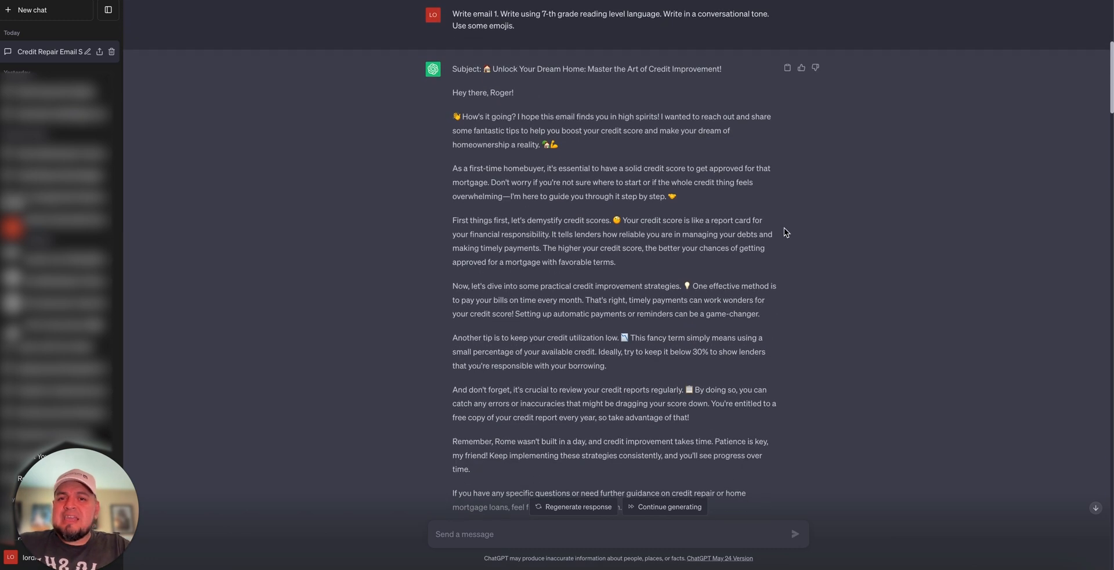
{"action": "scroll", "scroll_direction": "down", "scroll_amount": 3}
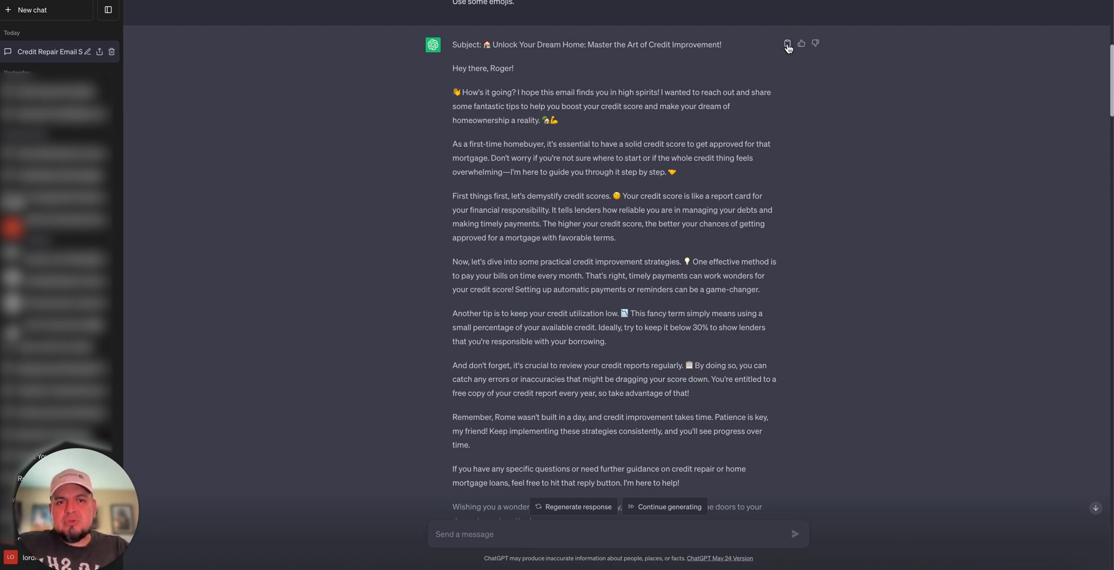
{"action": "mouse_move", "coordinate": [803, 115]}
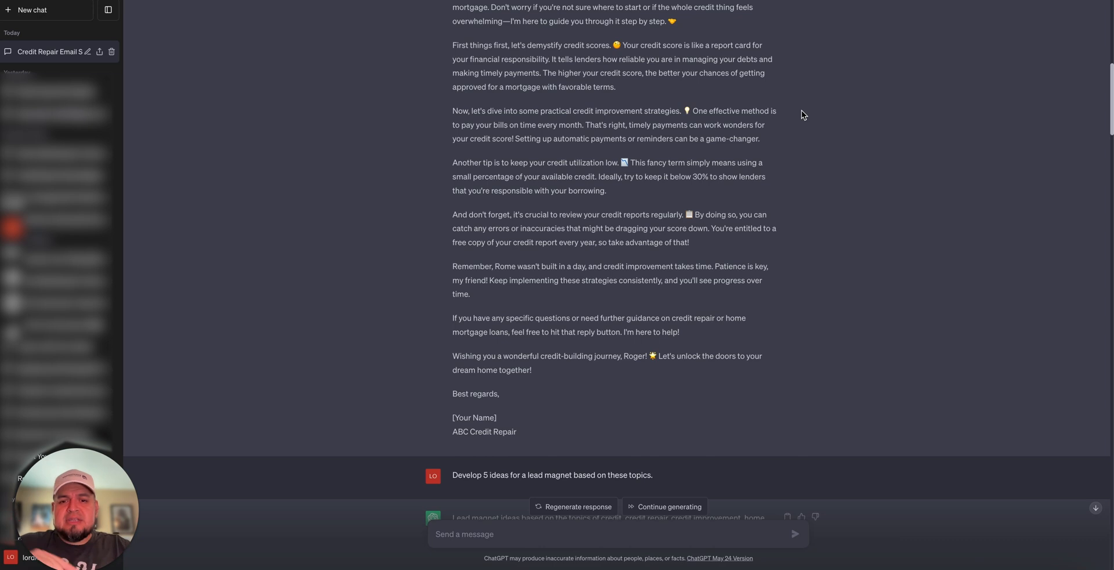
Scroll down through the earlier ChatGPT responses in the conversation
{"action": "scroll", "scroll_direction": "down", "scroll_amount": 3}
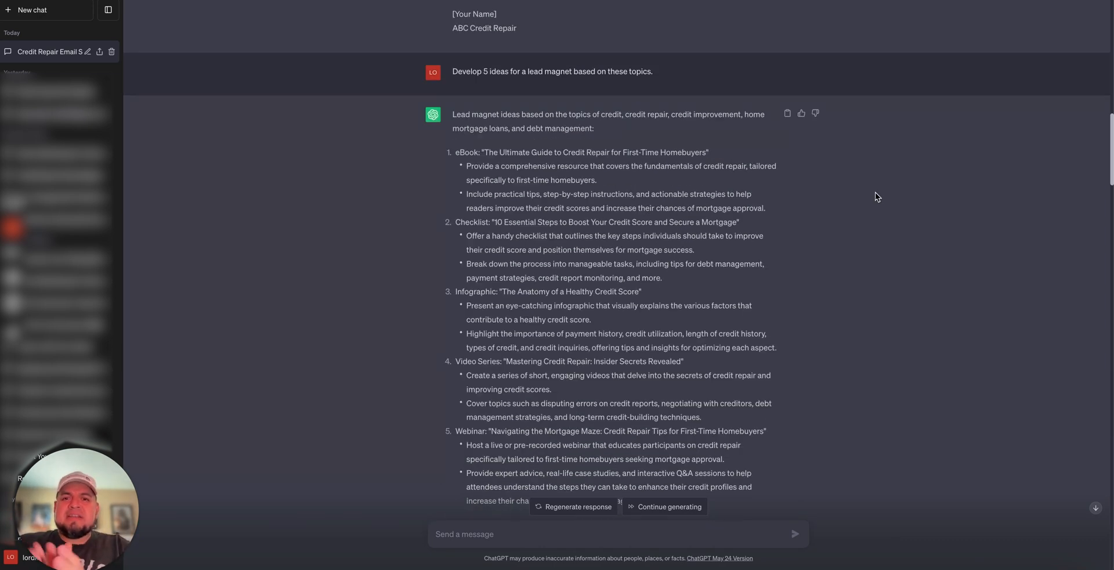
{"action": "scroll", "scroll_direction": "down", "scroll_amount": 3}
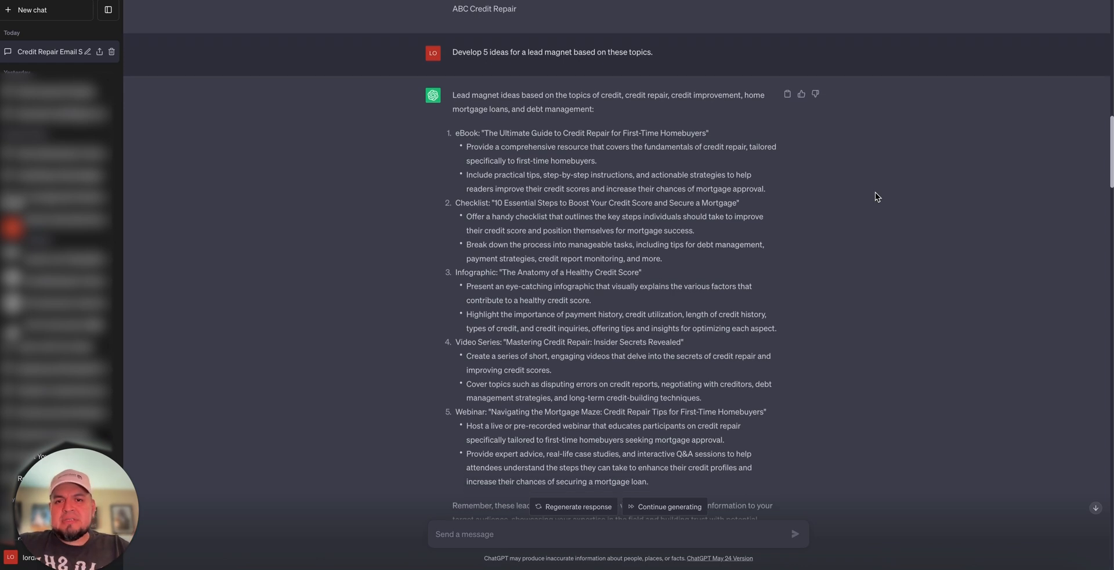
{"action": "scroll", "scroll_direction": "down", "scroll_amount": 3}
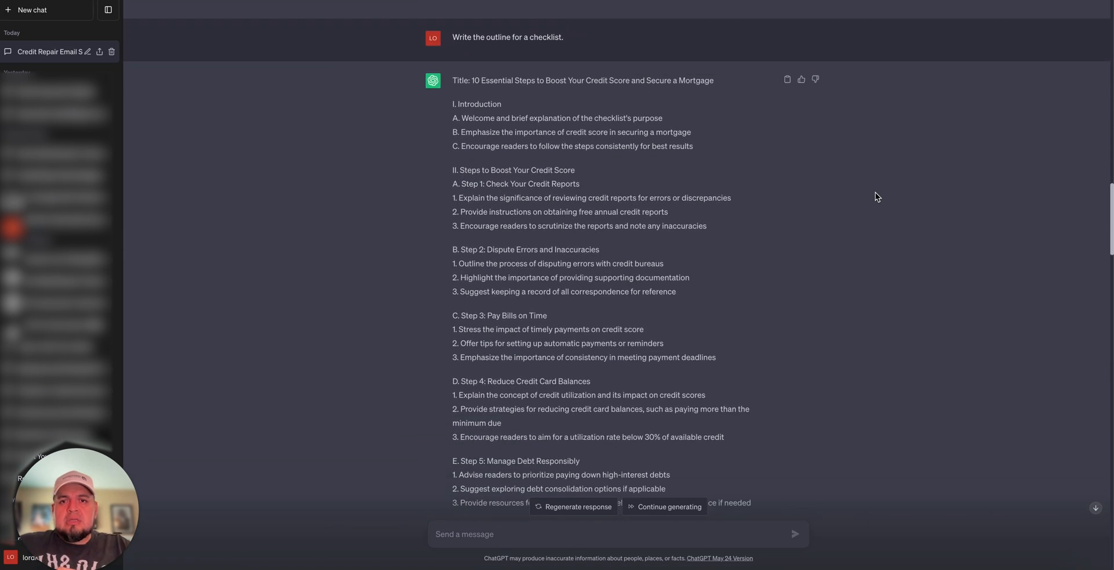
{"action": "scroll", "scroll_direction": "down", "scroll_amount": 3}
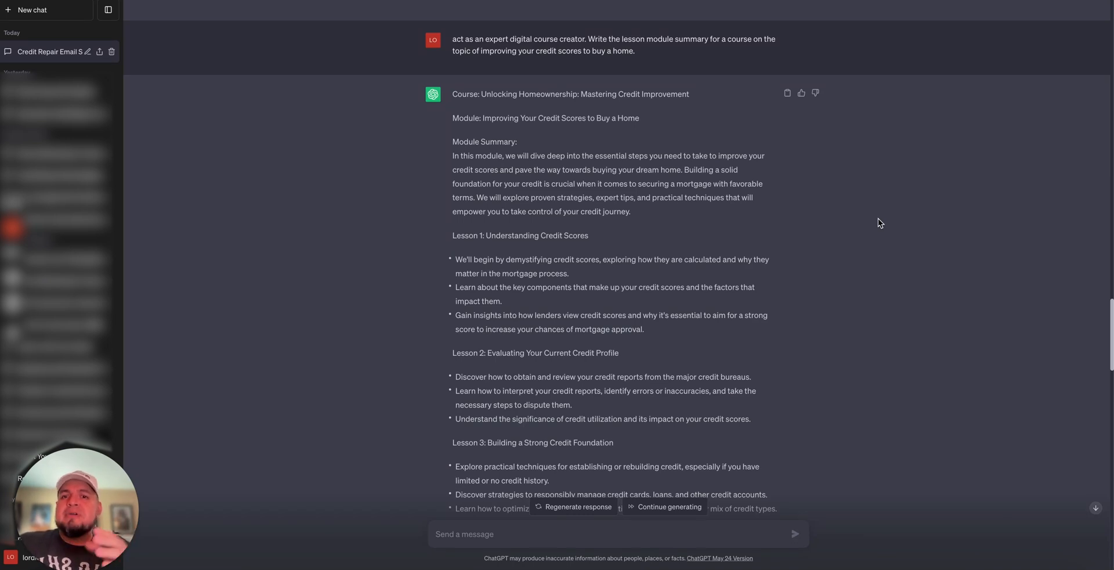
{"action": "scroll", "scroll_direction": "down", "scroll_amount": 3}
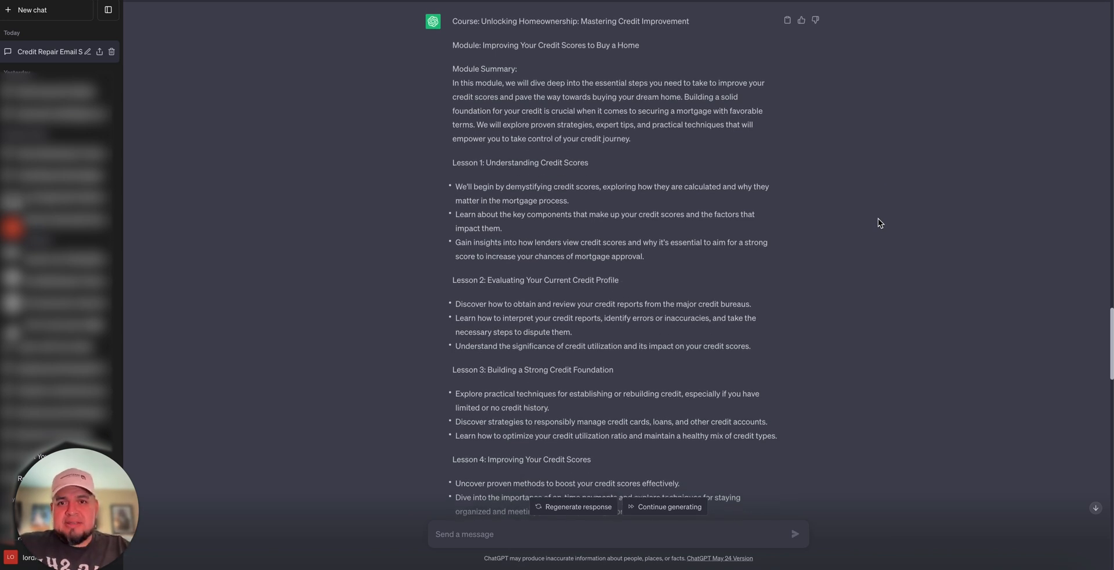
{"action": "scroll", "scroll_direction": "down", "scroll_amount": 3}
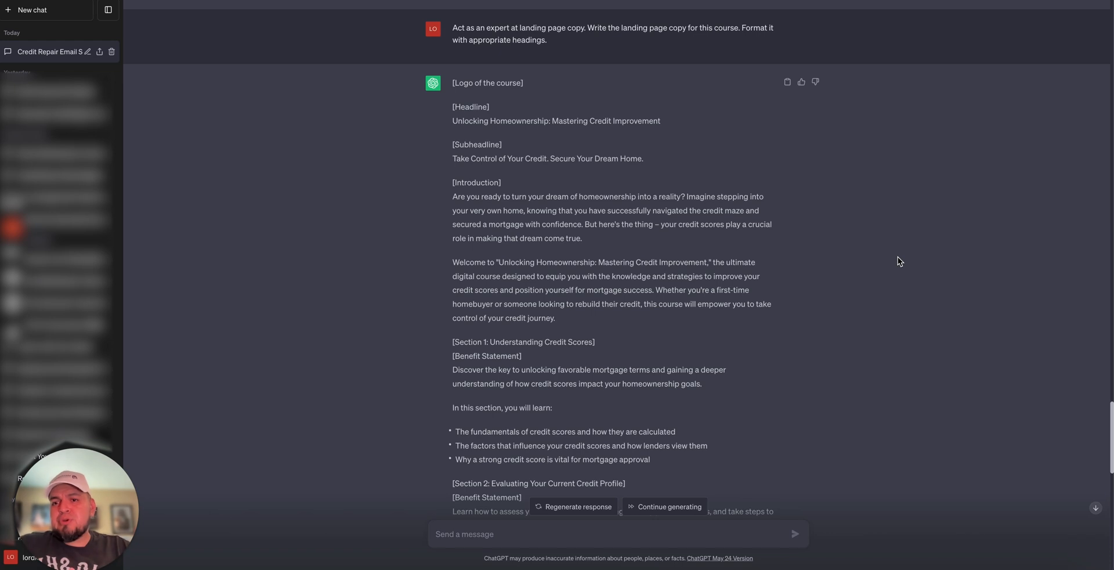
Send the 'Write email 2…' prompt and scroll through the emoji-filled course email
{"action": "scroll", "scroll_direction": "down", "scroll_amount": 3}
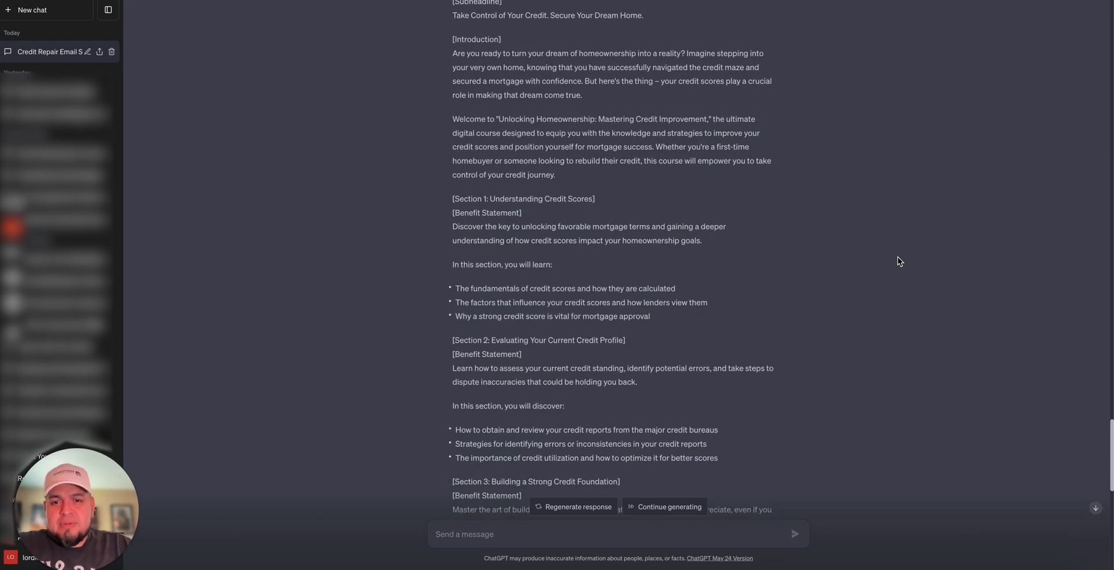
{"action": "scroll", "scroll_direction": "down", "scroll_amount": 3}
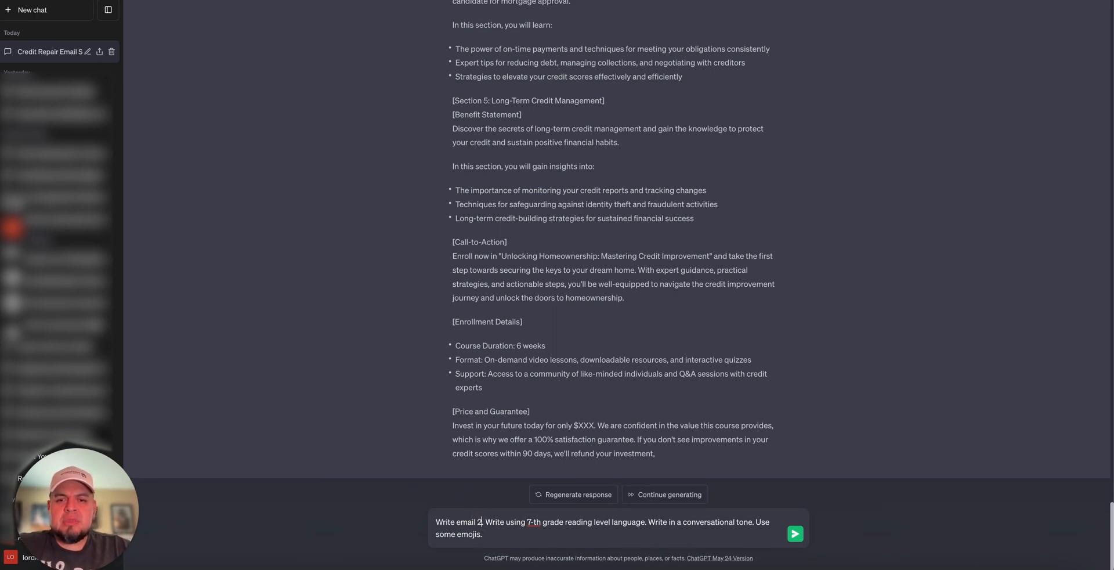
{"action": "left_click", "coordinate": [795, 534]}
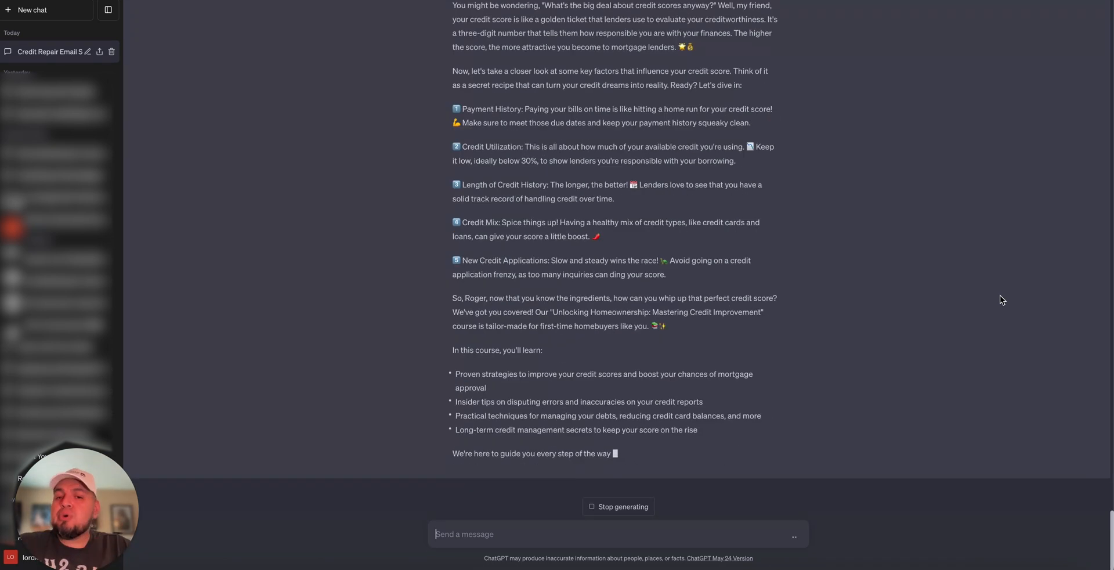
{"action": "scroll", "scroll_direction": "down", "scroll_amount": 3}
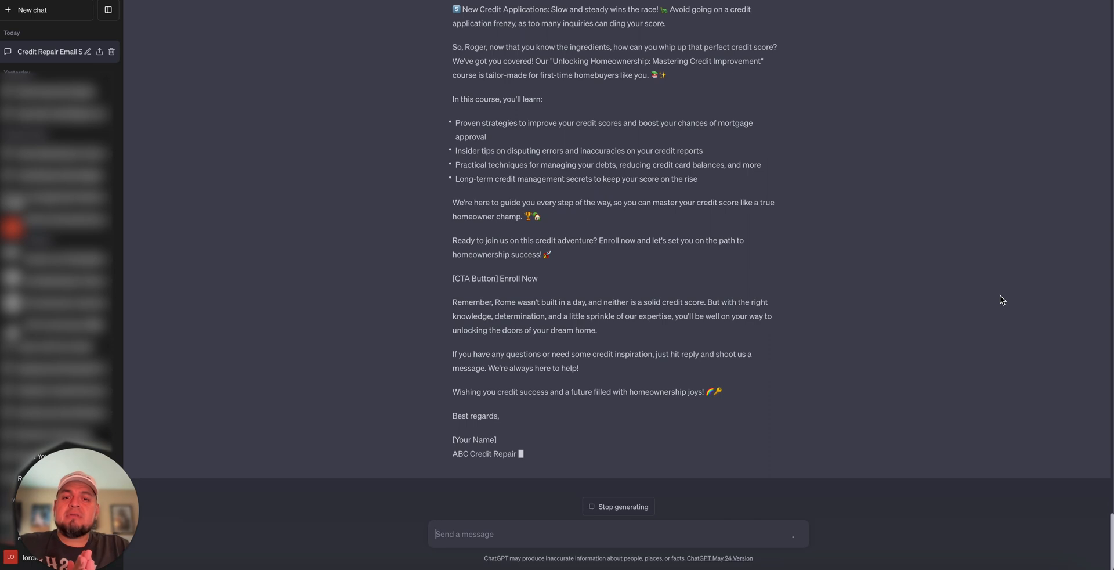